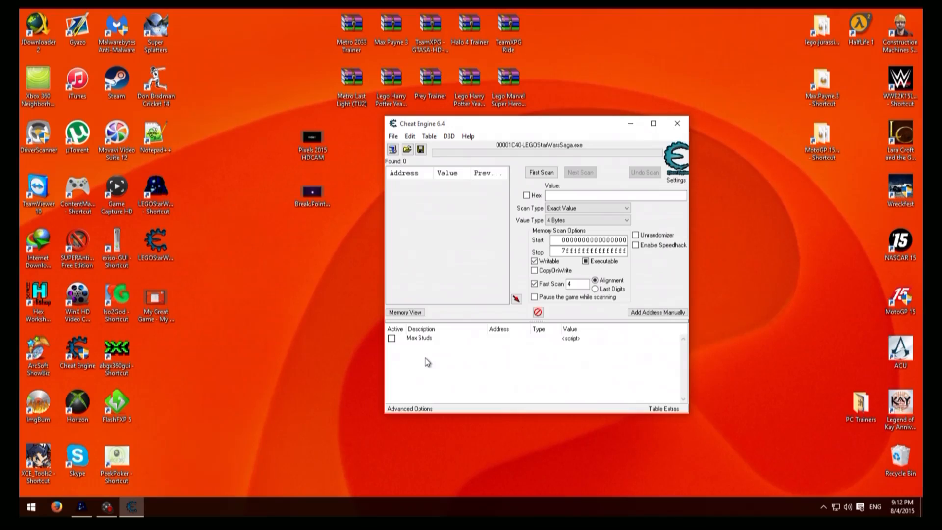
pyautogui.moveTo(486, 364)
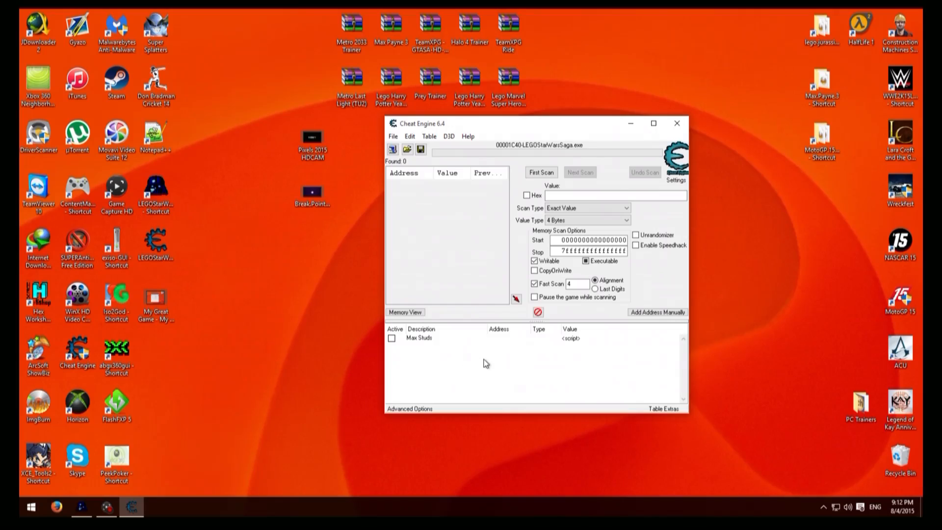
pyautogui.moveTo(590, 359)
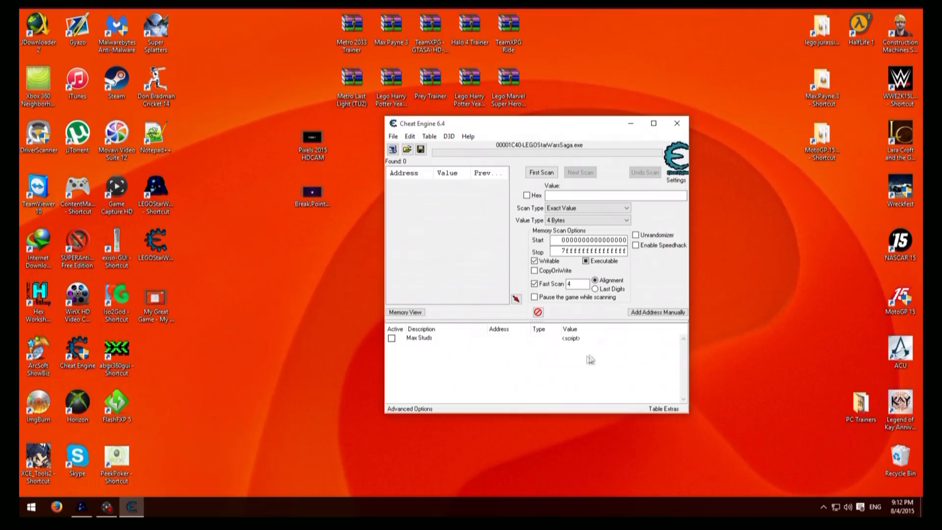
# Review the Max Studs script in the editor and close it unchanged.
pyautogui.doubleClick(420, 337)
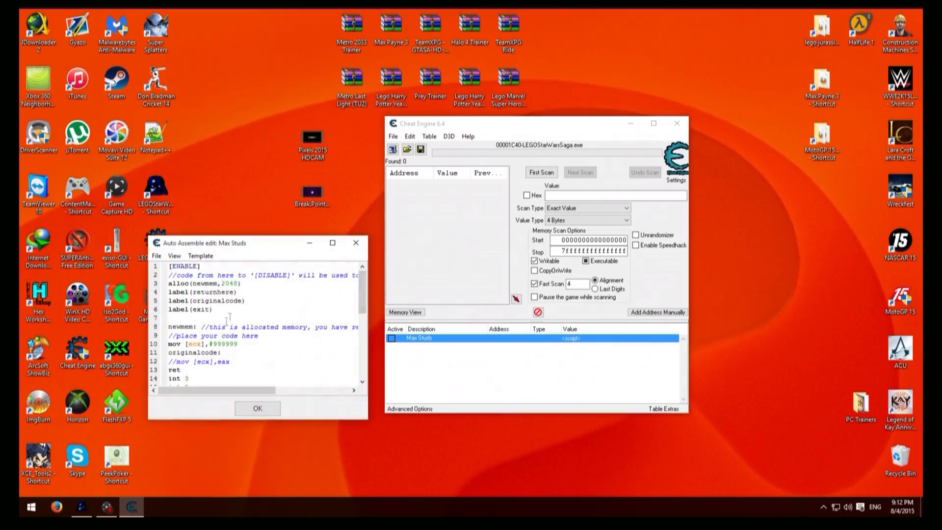
pyautogui.click(257, 408)
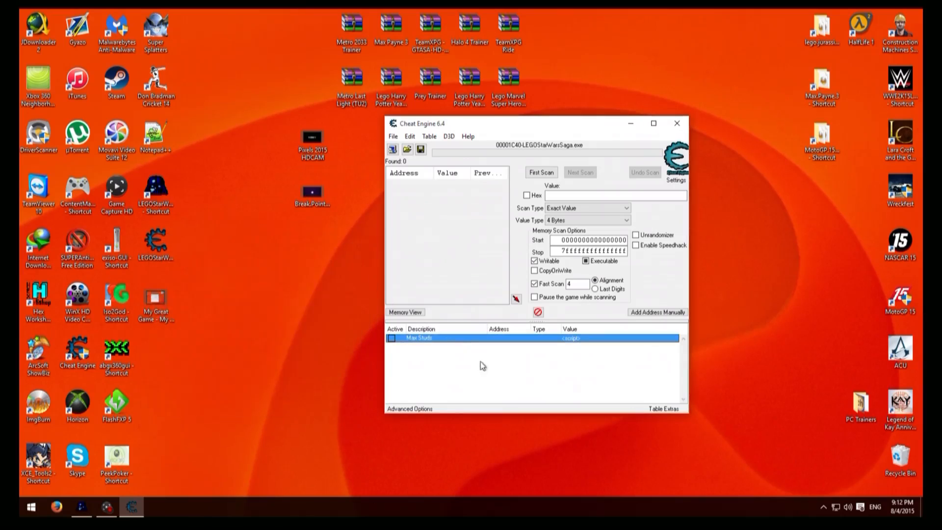
pyautogui.click(489, 361)
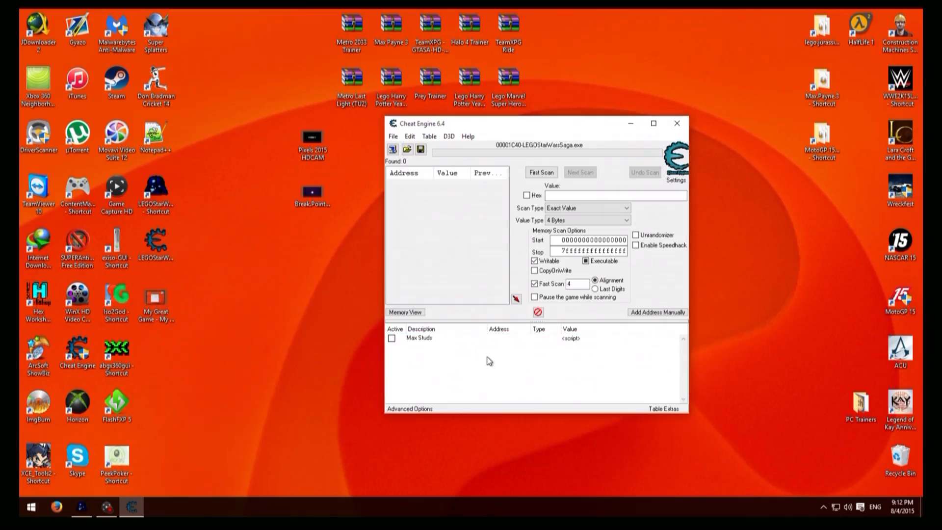
pyautogui.moveTo(429, 354)
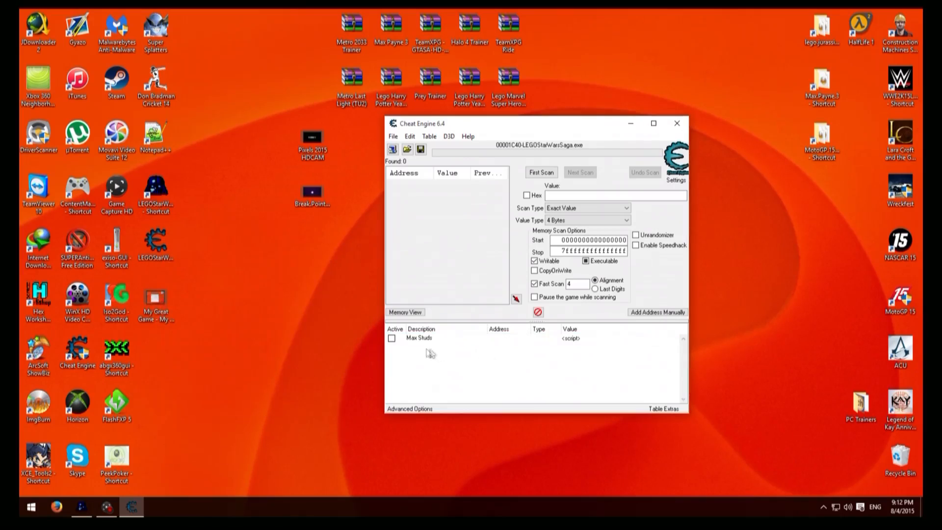
pyautogui.moveTo(552, 340)
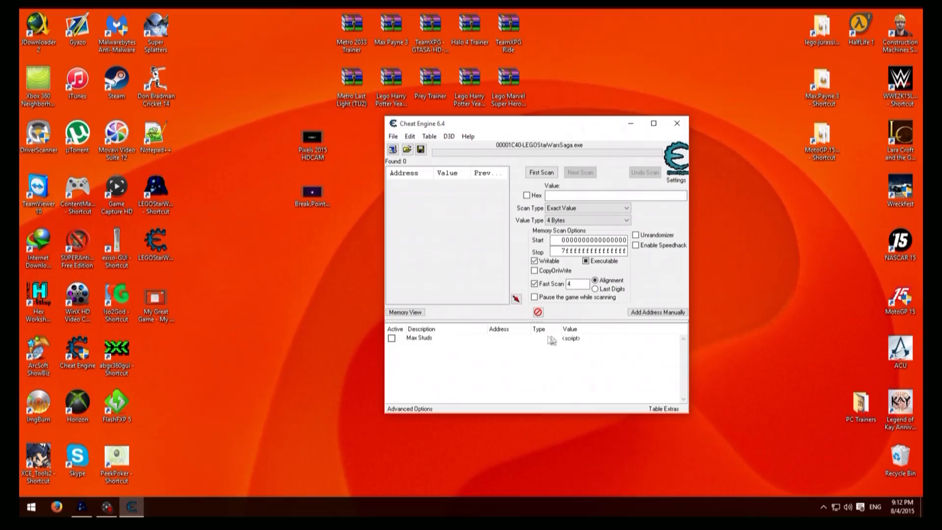
# Assign F1 as a Toggle script hotkey to the Max Studs entry.
pyautogui.rightClick(418, 337)
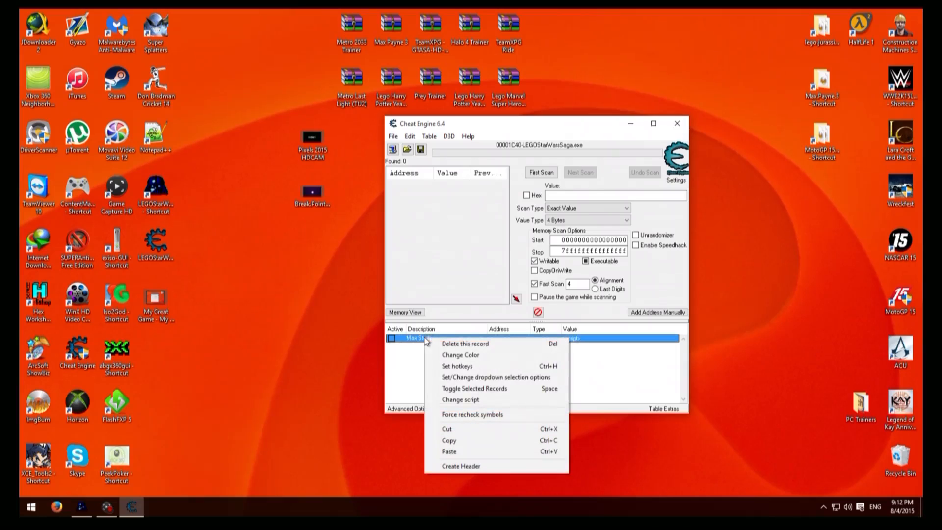
pyautogui.moveTo(457, 366)
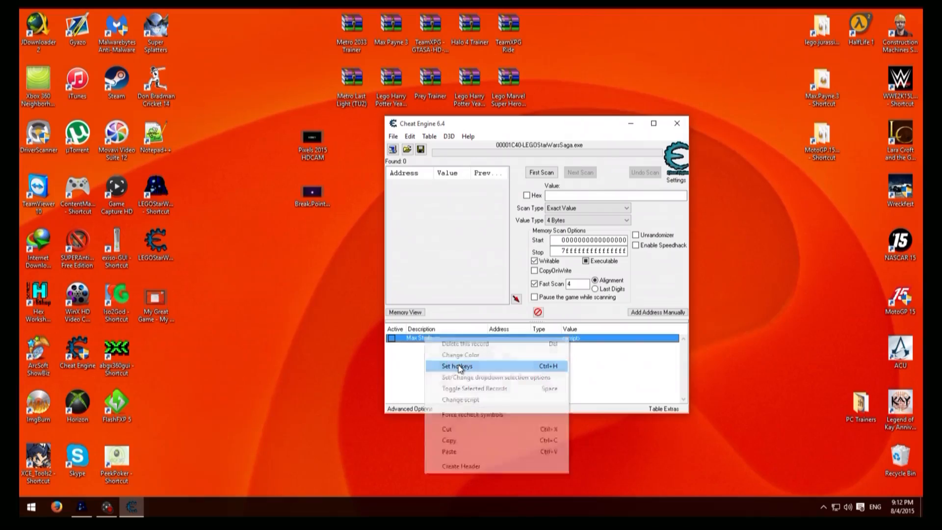
pyautogui.click(456, 366)
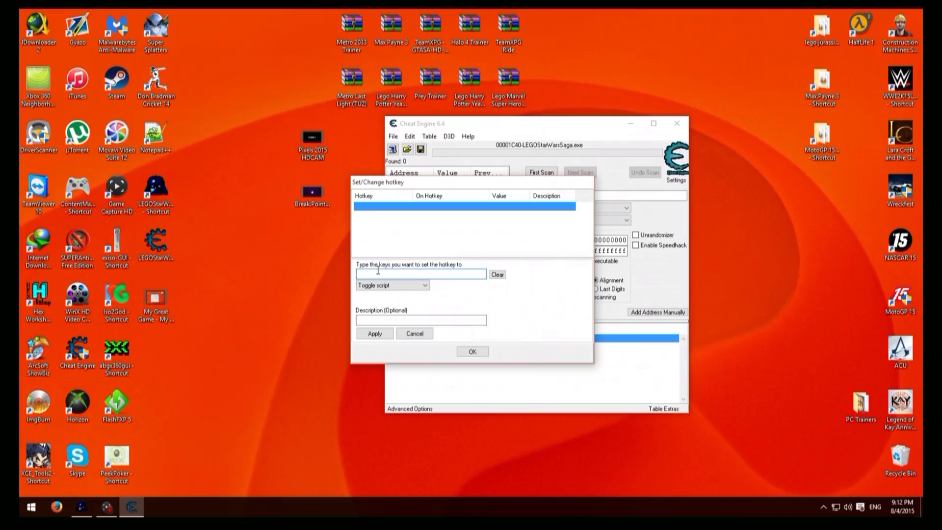
pyautogui.press('F1')
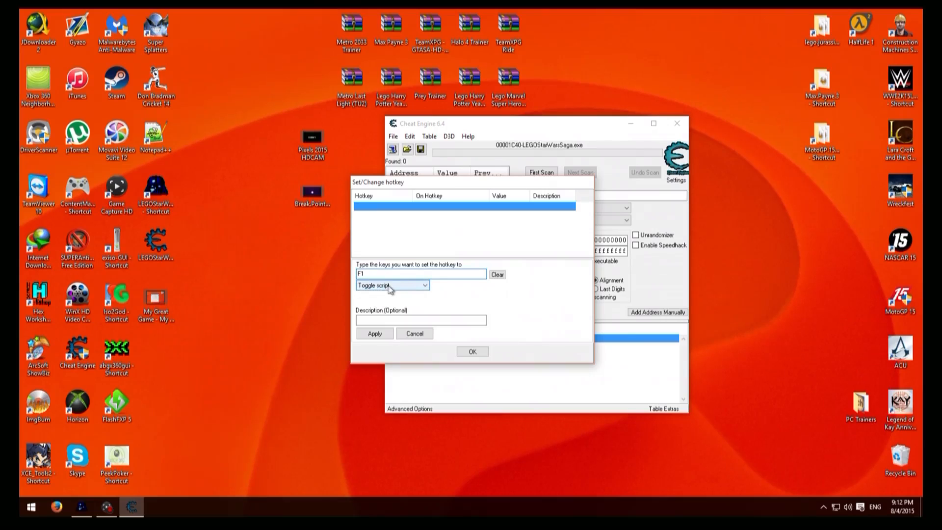
pyautogui.moveTo(398, 292)
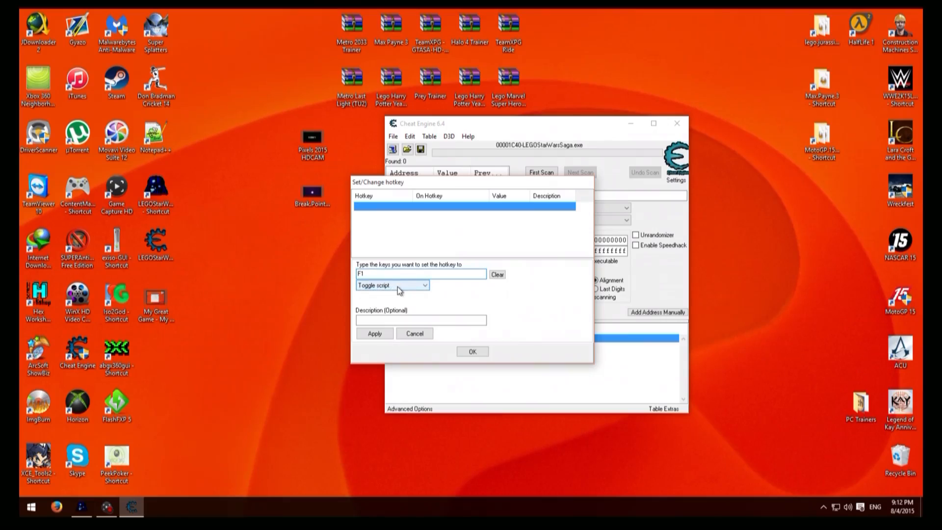
pyautogui.click(375, 333)
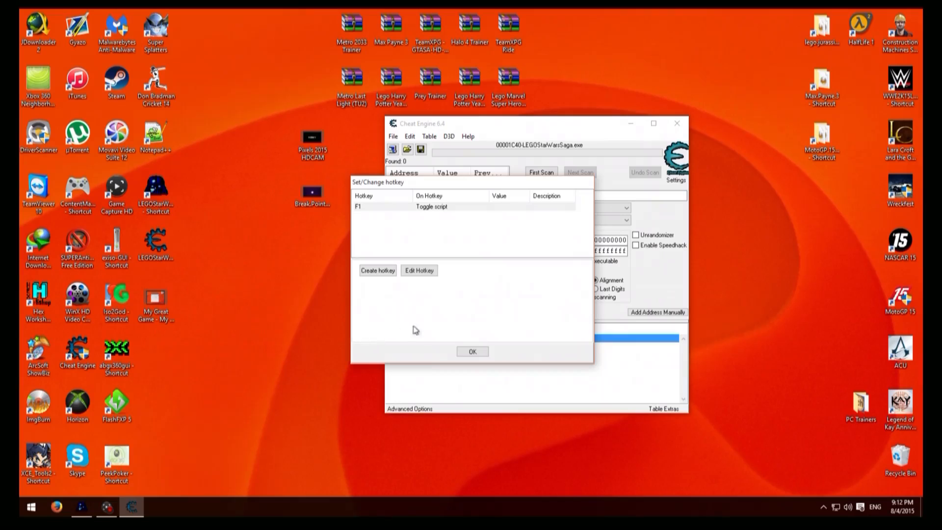
pyautogui.click(472, 351)
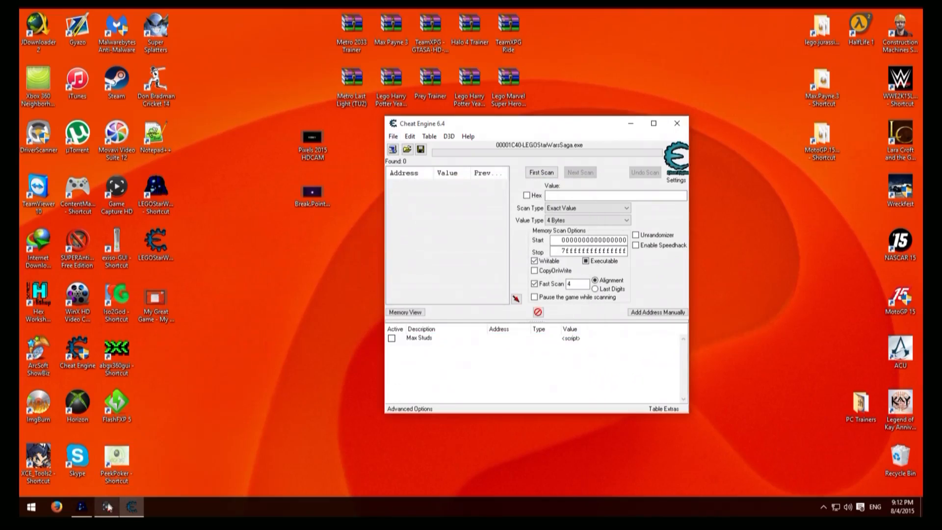
pyautogui.moveTo(81, 508)
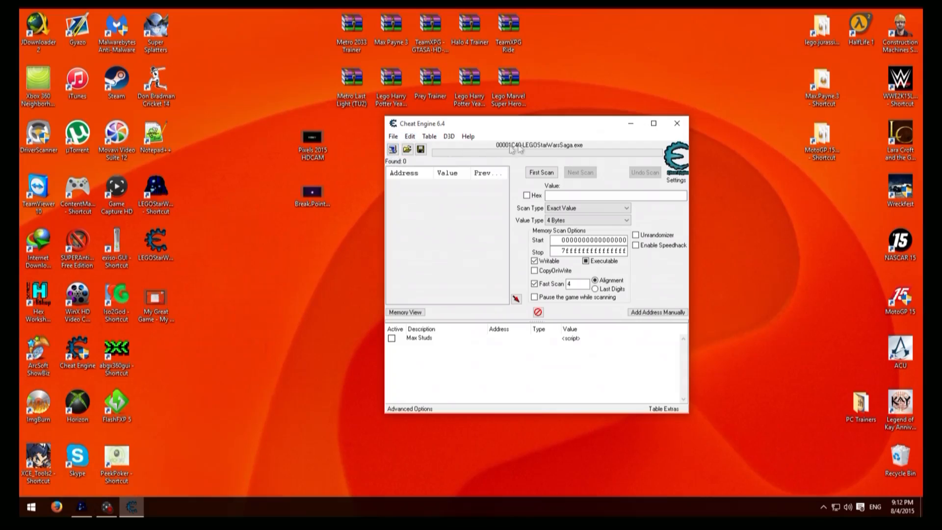
pyautogui.moveTo(511, 151)
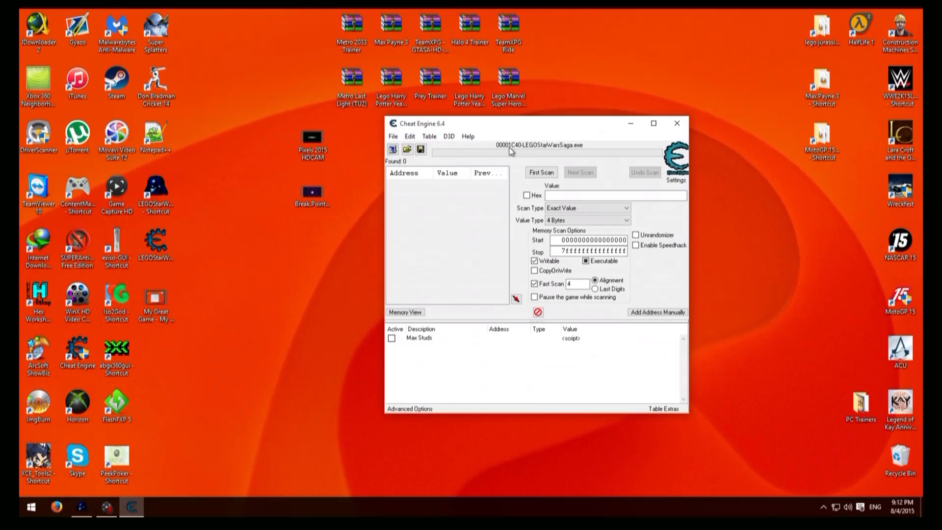
# Show the File menu with the 'Generate generic trainer lua script from table' command.
pyautogui.click(392, 136)
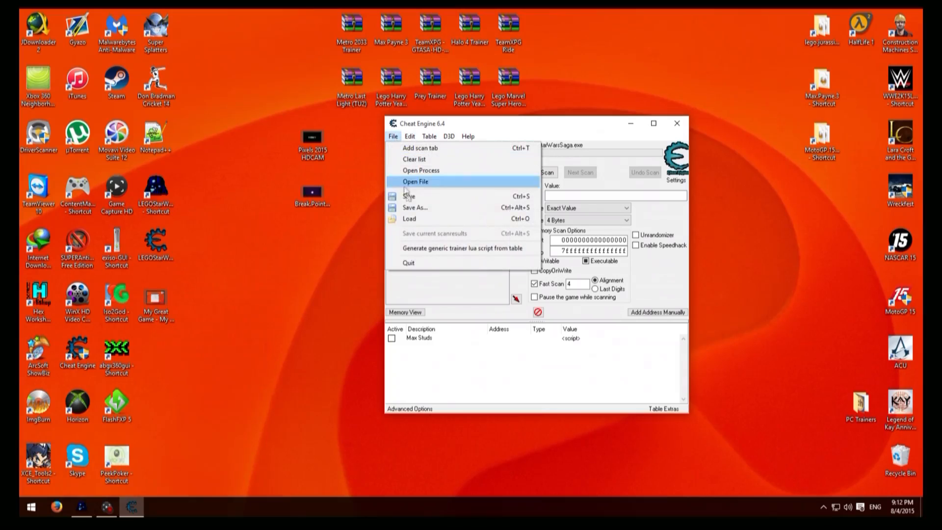
pyautogui.moveTo(445, 248)
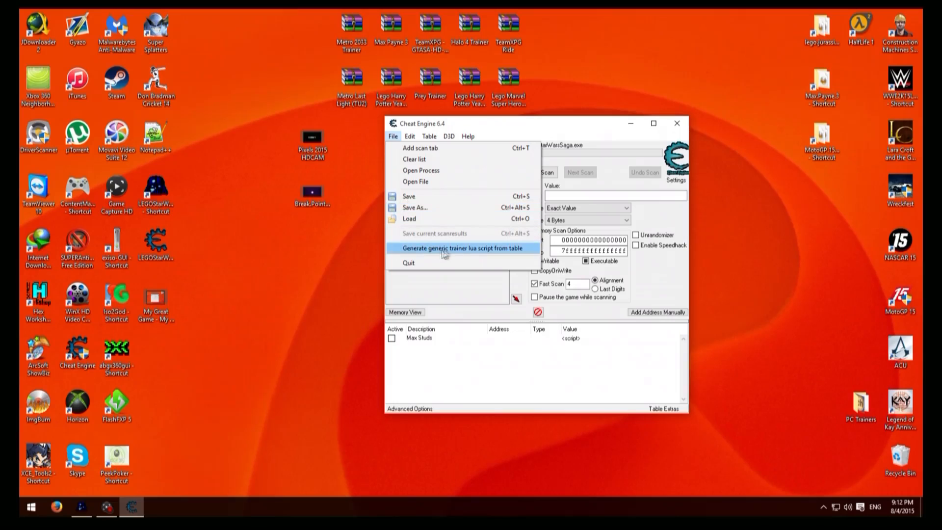
pyautogui.moveTo(466, 252)
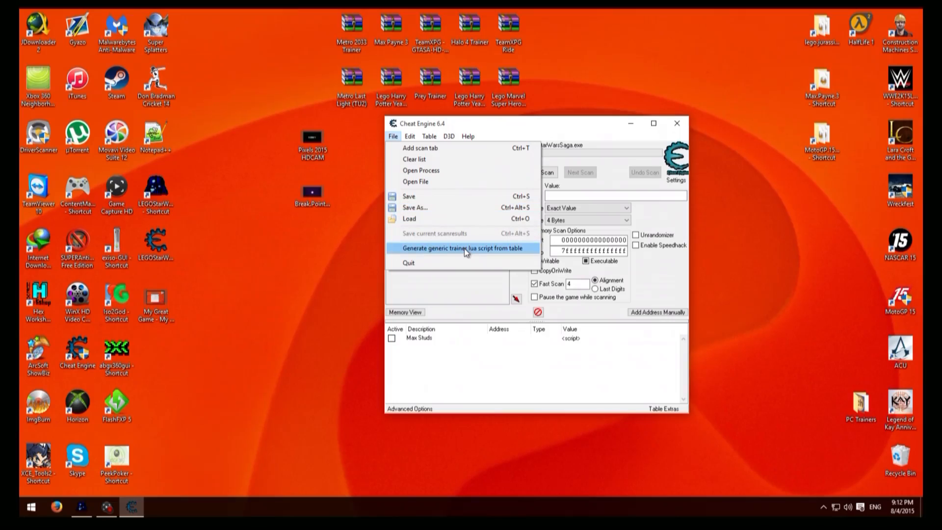
pyautogui.click(462, 249)
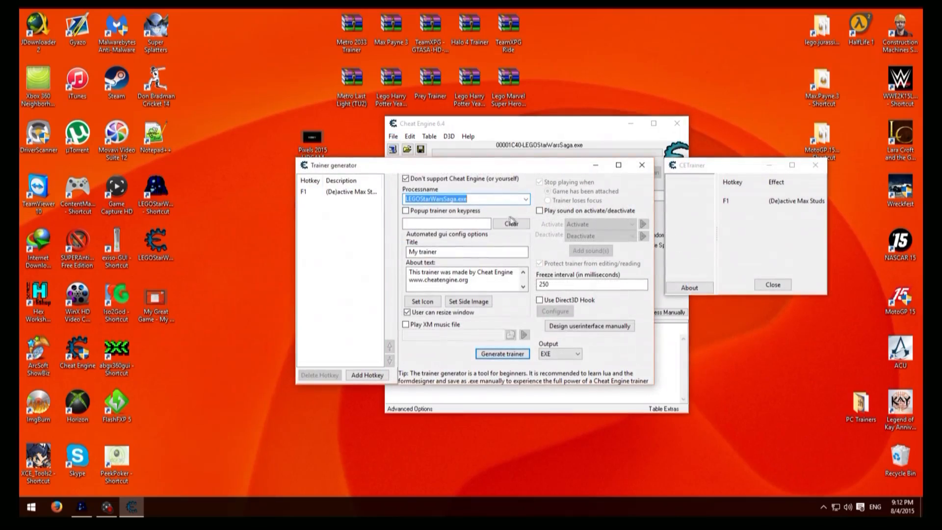
pyautogui.click(466, 251)
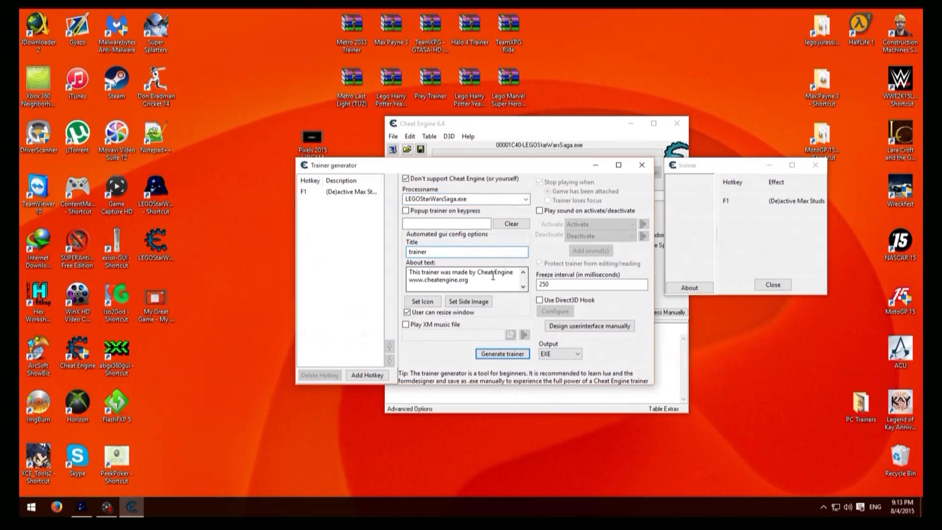
pyautogui.click(463, 276)
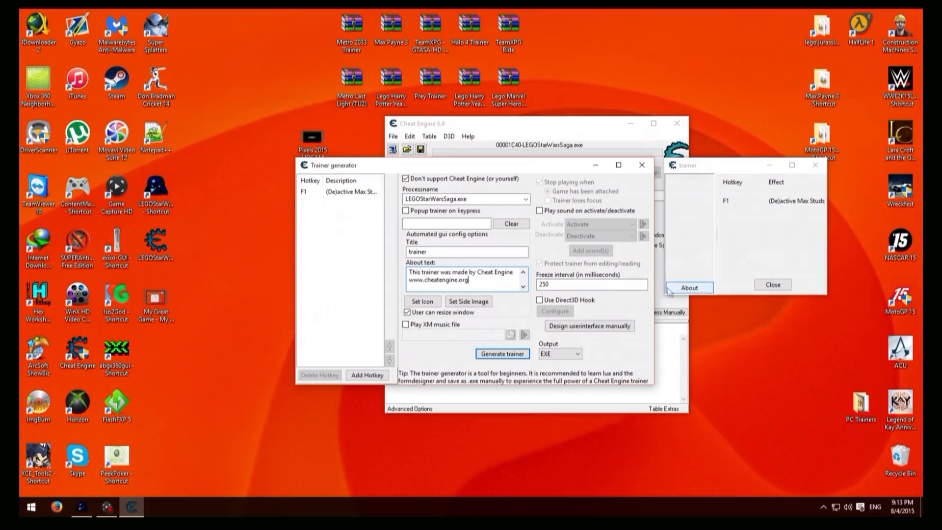
pyautogui.moveTo(475, 281)
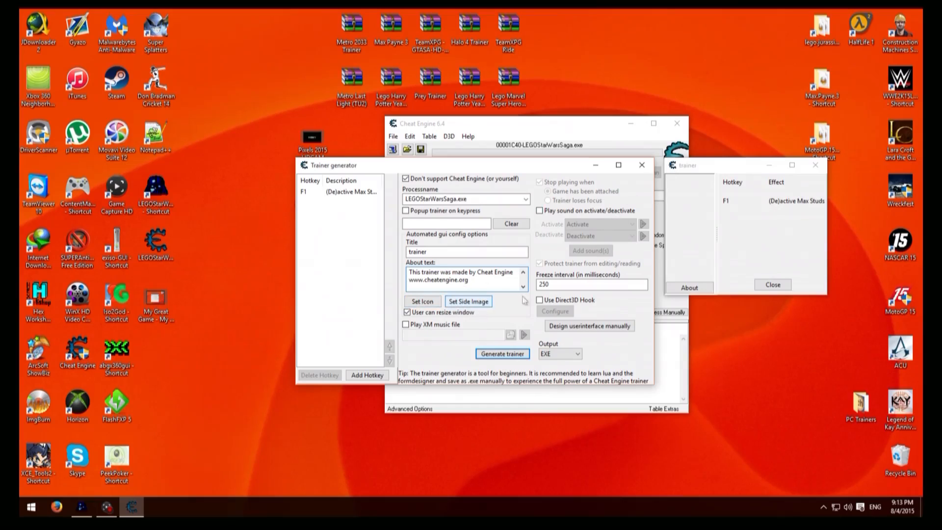
pyautogui.moveTo(691, 236)
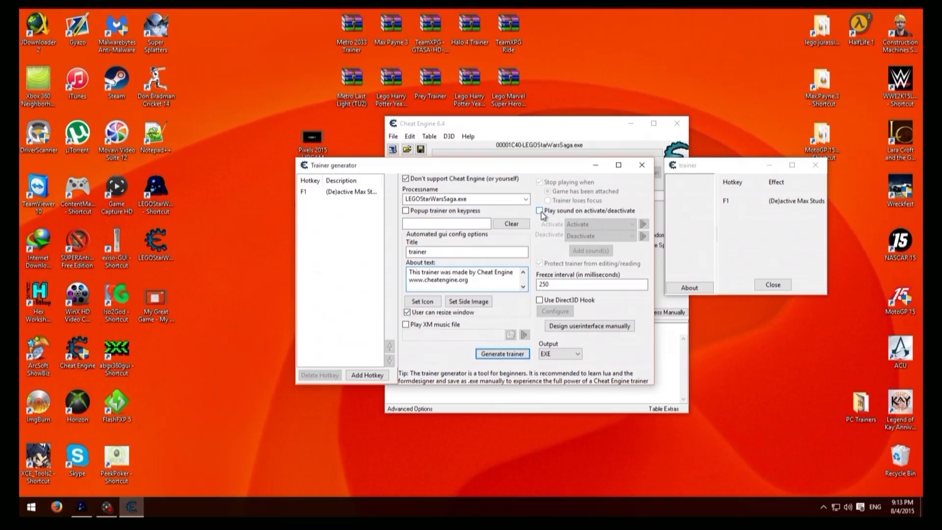
# Enable 'Play sound on activate/deactivate' in the Trainer generator.
pyautogui.click(539, 210)
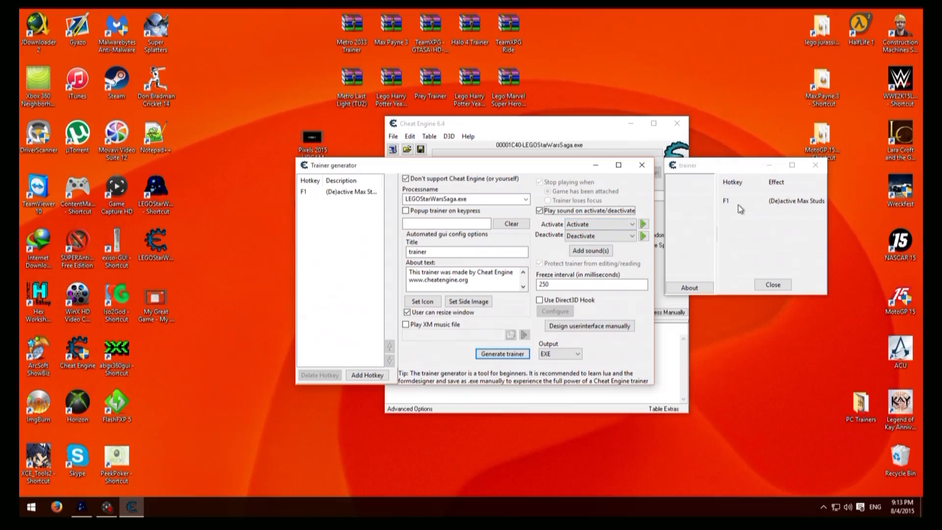
pyautogui.moveTo(761, 204)
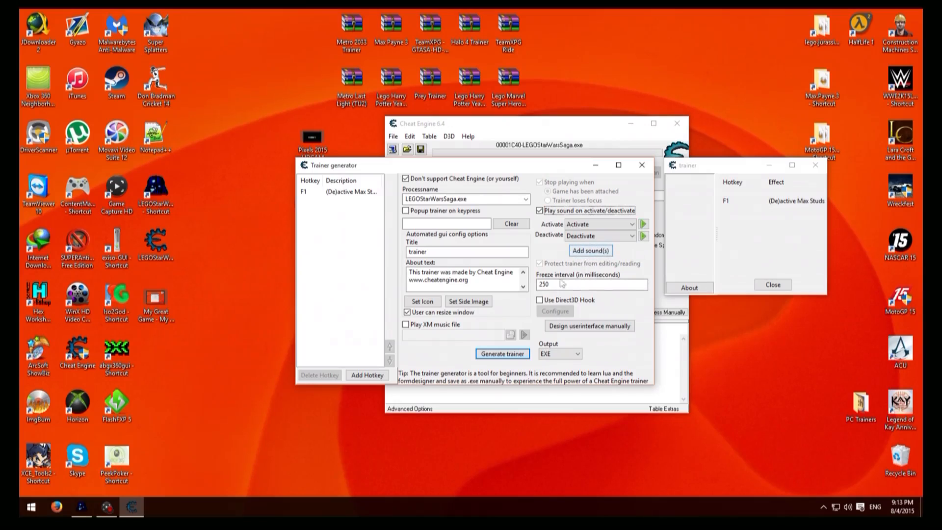
pyautogui.moveTo(496, 340)
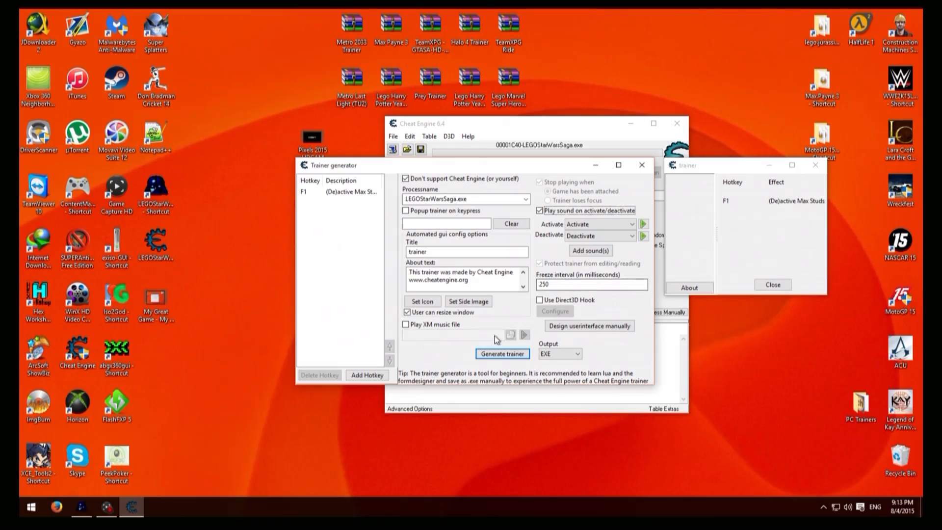
pyautogui.moveTo(452, 356)
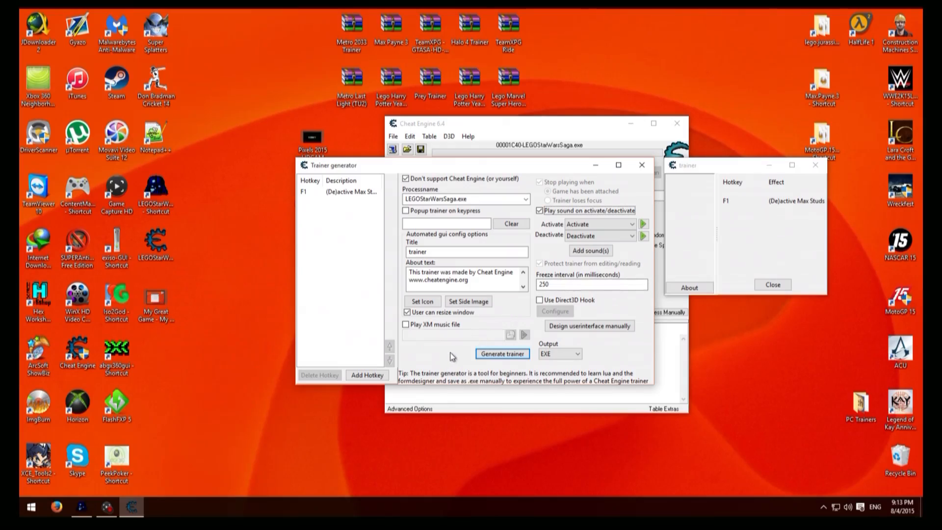
pyautogui.moveTo(455, 351)
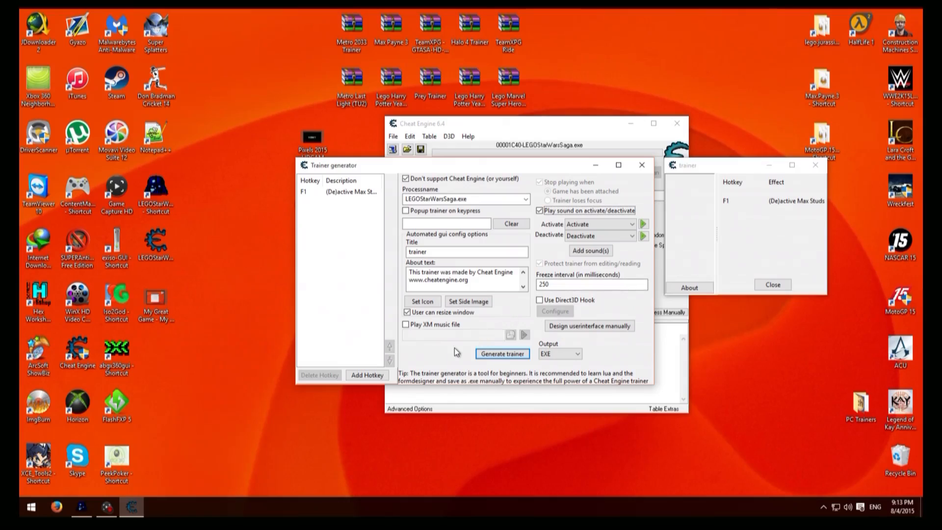
pyautogui.moveTo(461, 354)
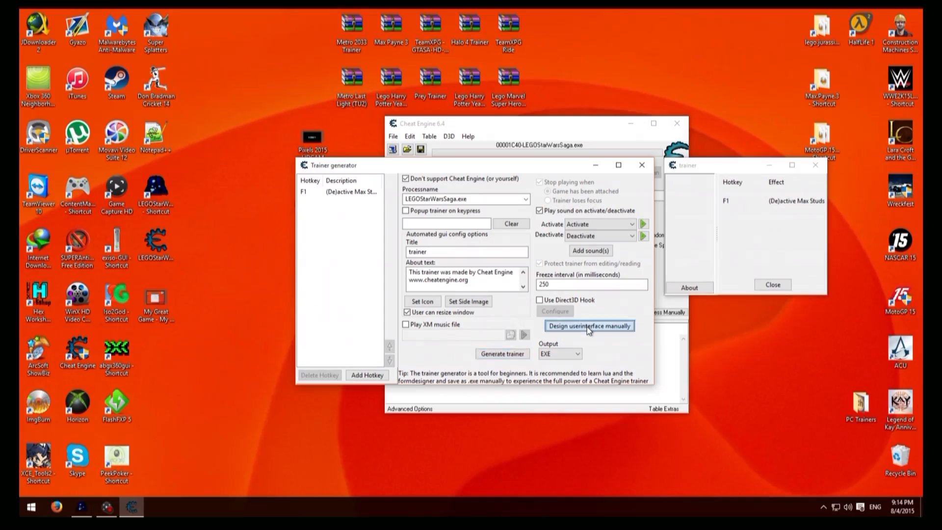
# In the manual UI designer, set the side image and hotkey panel Align to alCustom and resize the image.
pyautogui.click(589, 325)
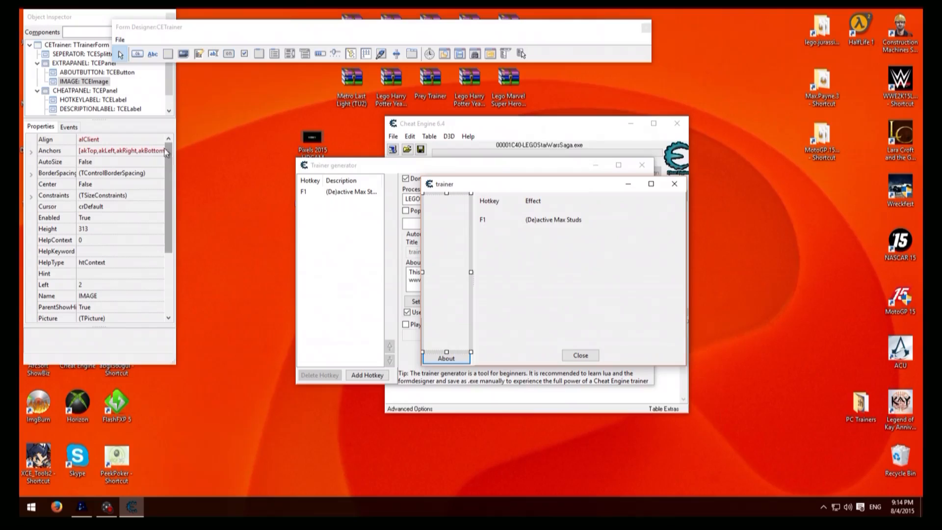
pyautogui.click(160, 139)
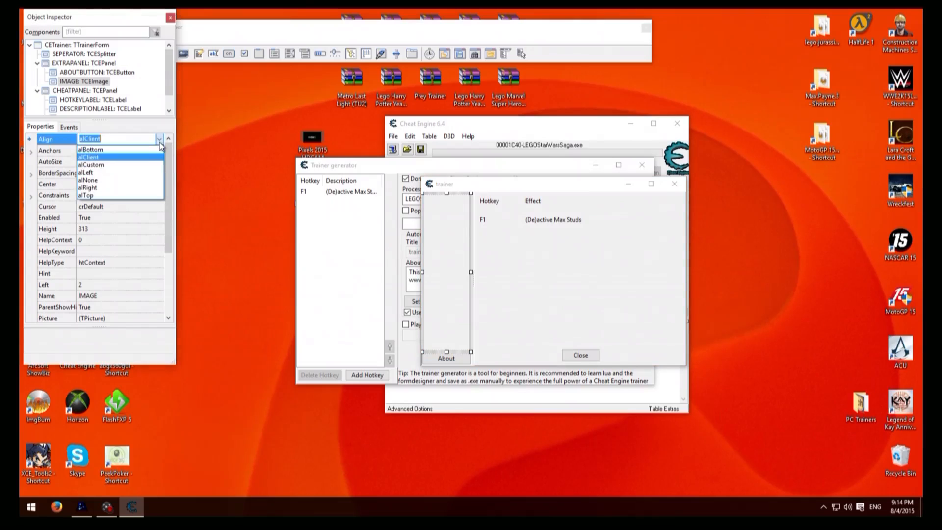
pyautogui.click(90, 165)
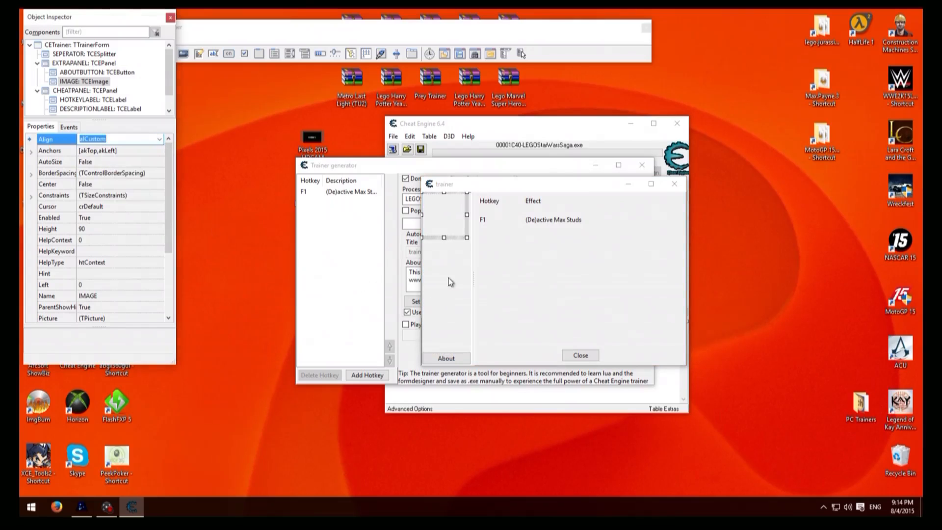
pyautogui.click(159, 139)
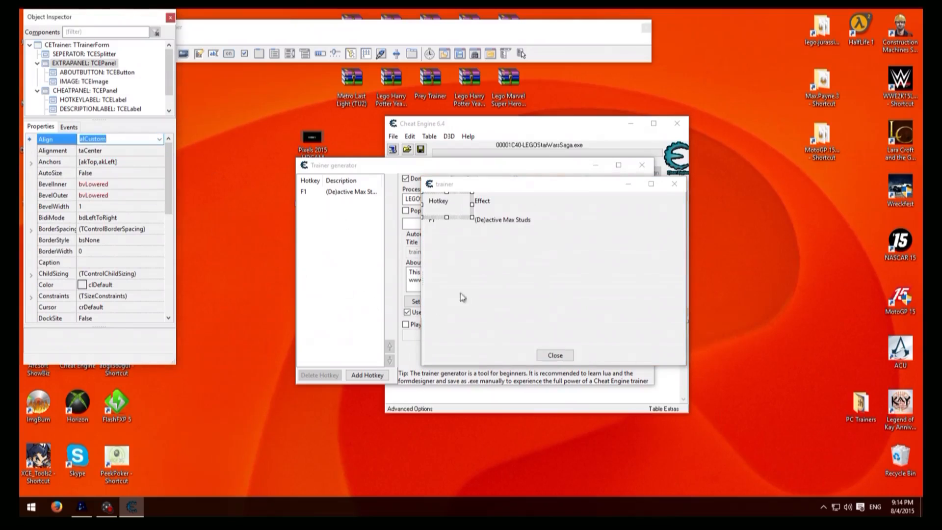
pyautogui.click(158, 139)
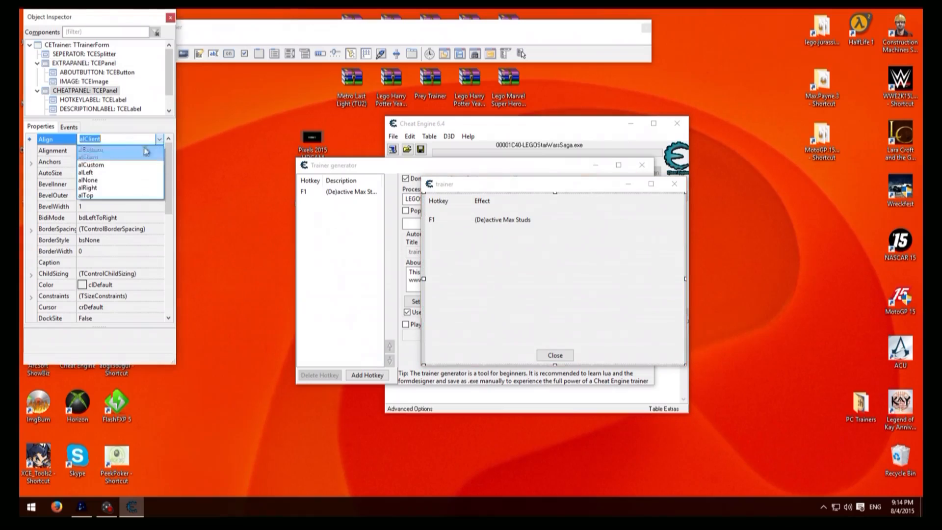
pyautogui.click(91, 165)
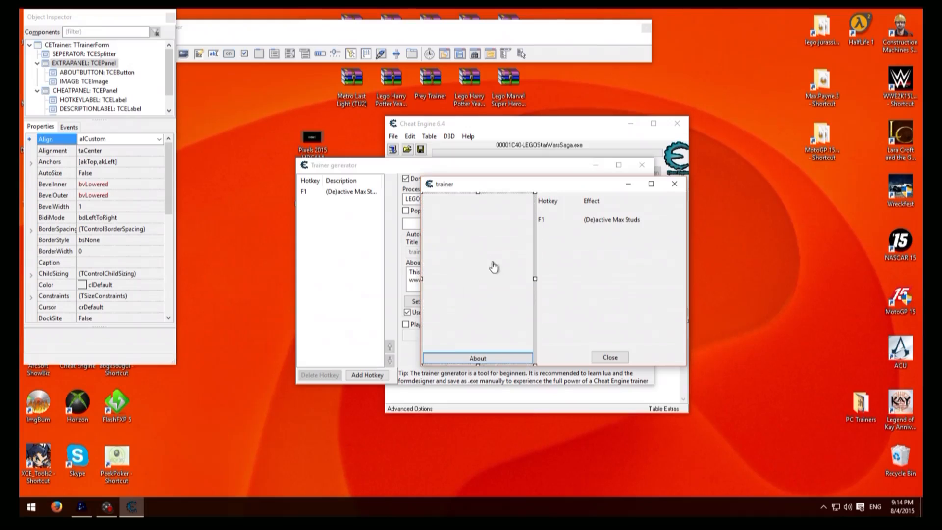
pyautogui.moveTo(455, 231)
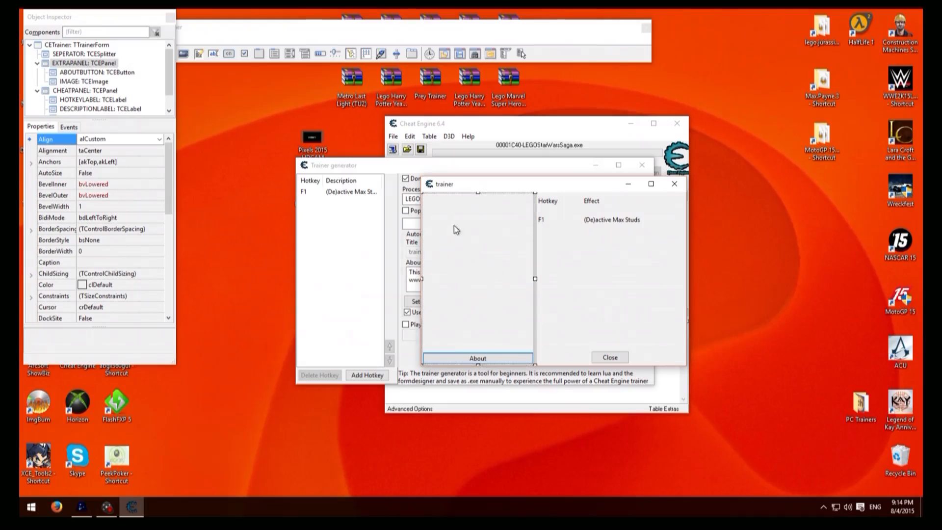
pyautogui.click(85, 81)
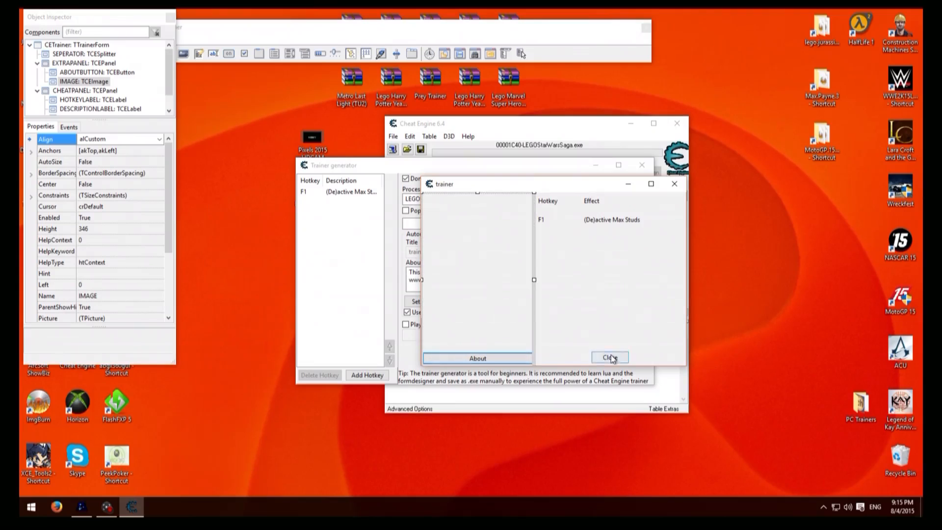
# Set the F1 cheat's description to 'Max Studs' and close the form designer.
pyautogui.click(609, 358)
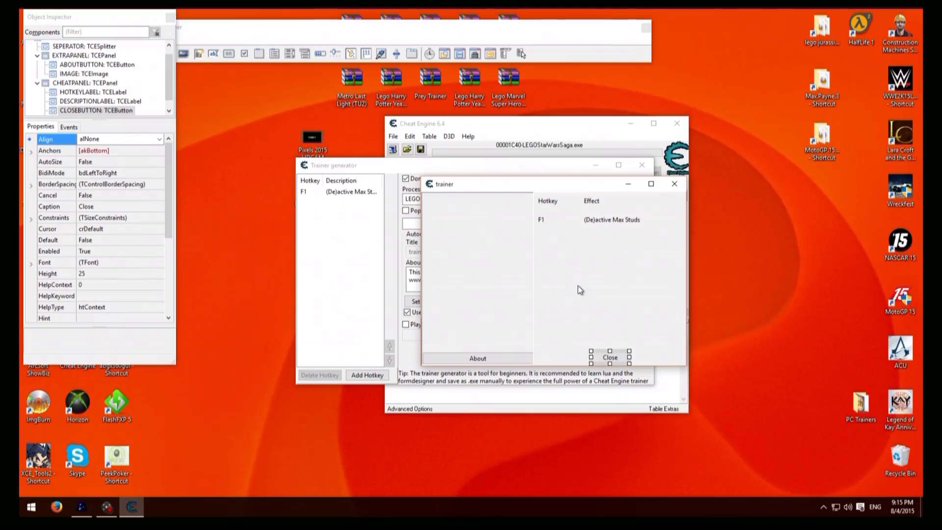
pyautogui.moveTo(614, 225)
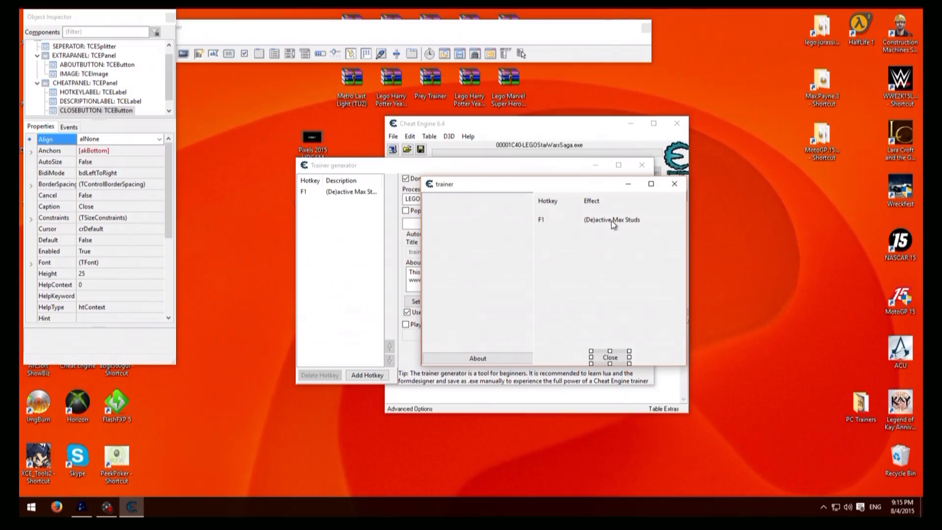
pyautogui.click(610, 219)
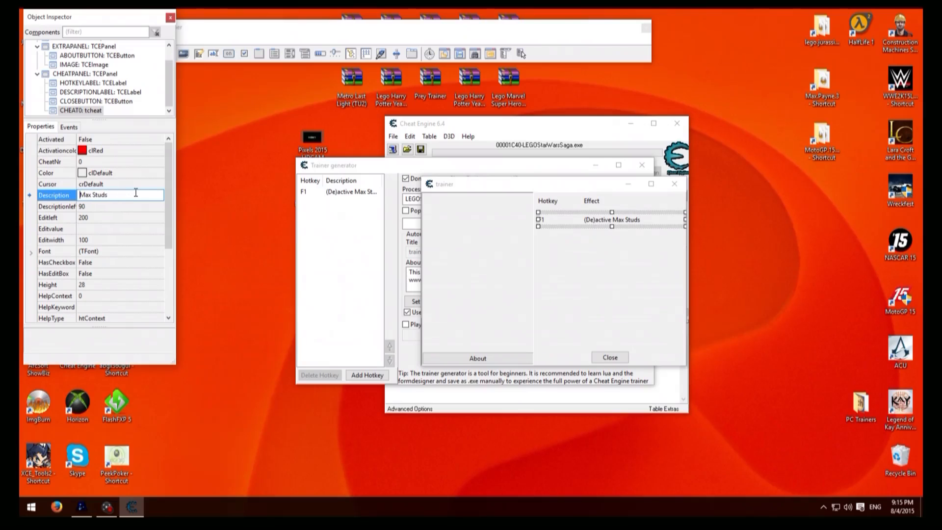
pyautogui.click(54, 207)
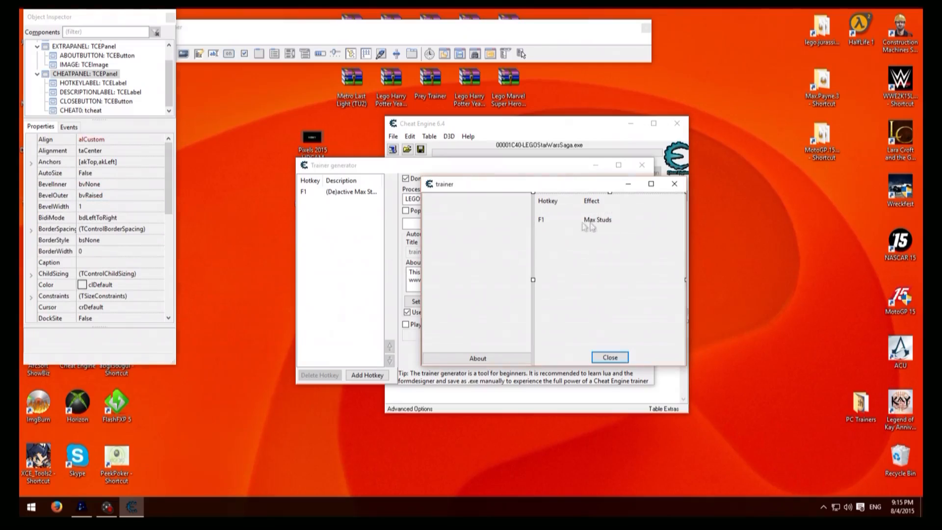
pyautogui.moveTo(583, 247)
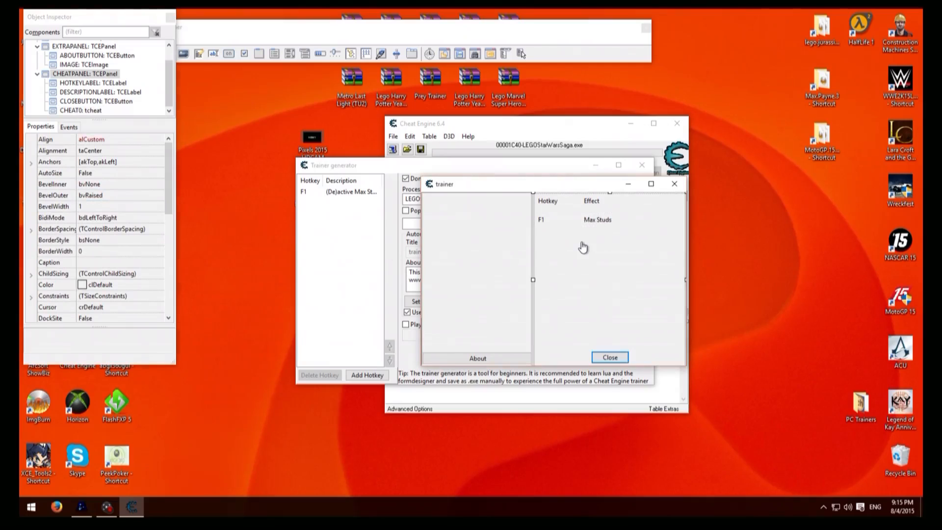
pyautogui.moveTo(171, 17)
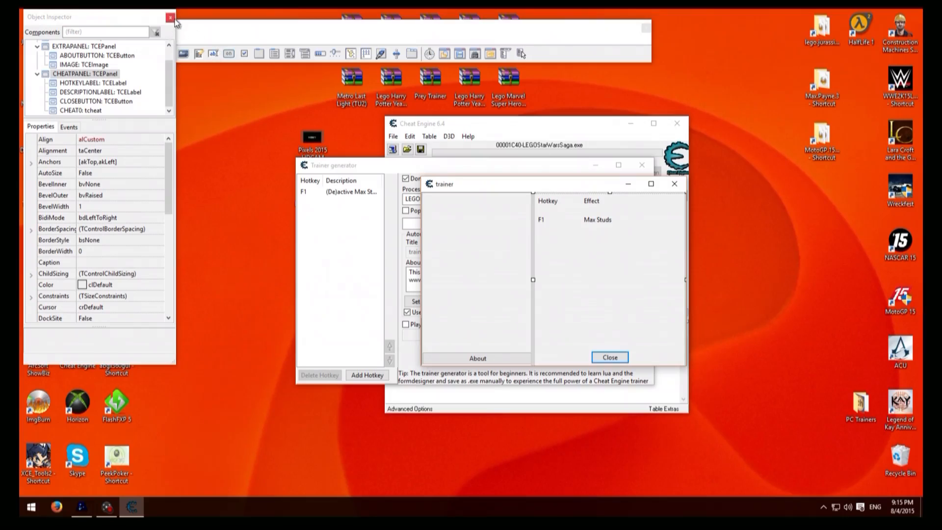
pyautogui.click(170, 17)
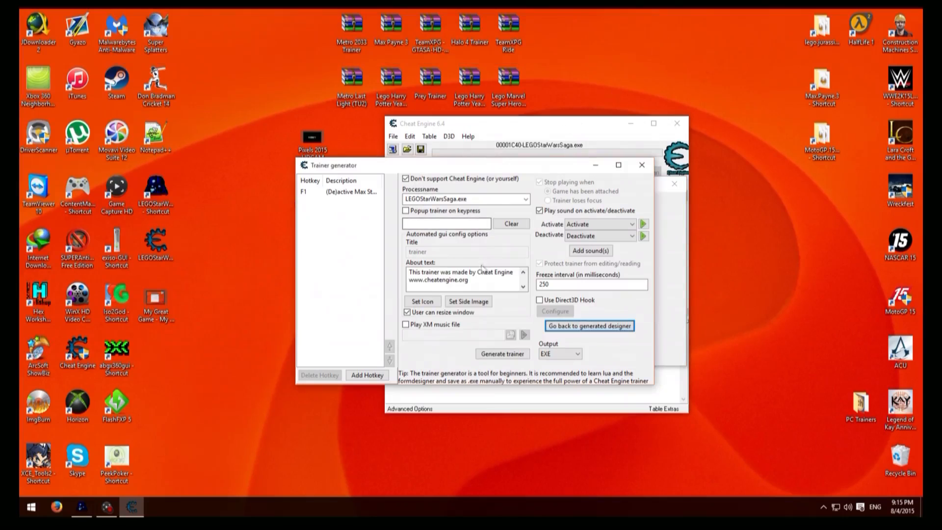
# Disable 'User can resize window' and save the trainer as 'gdsfgsdgsdg' on the Desktop.
pyautogui.click(407, 313)
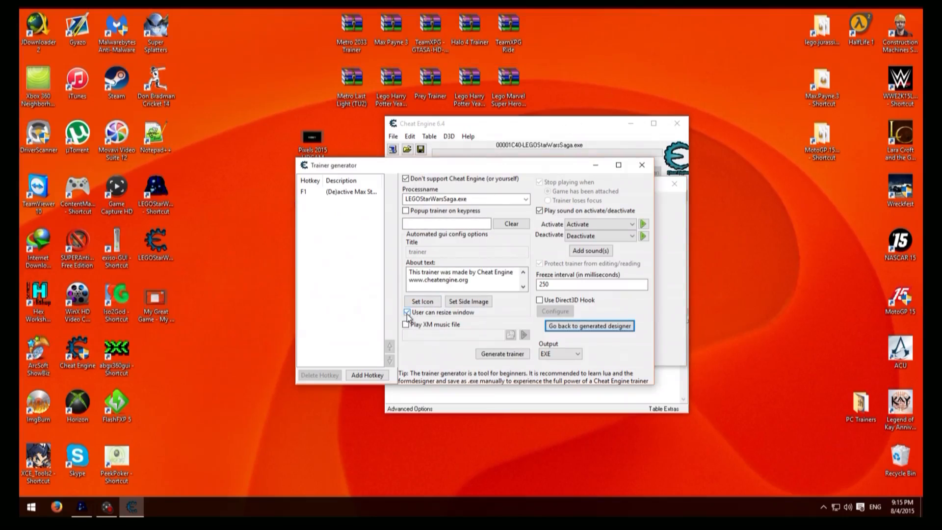
pyautogui.click(407, 312)
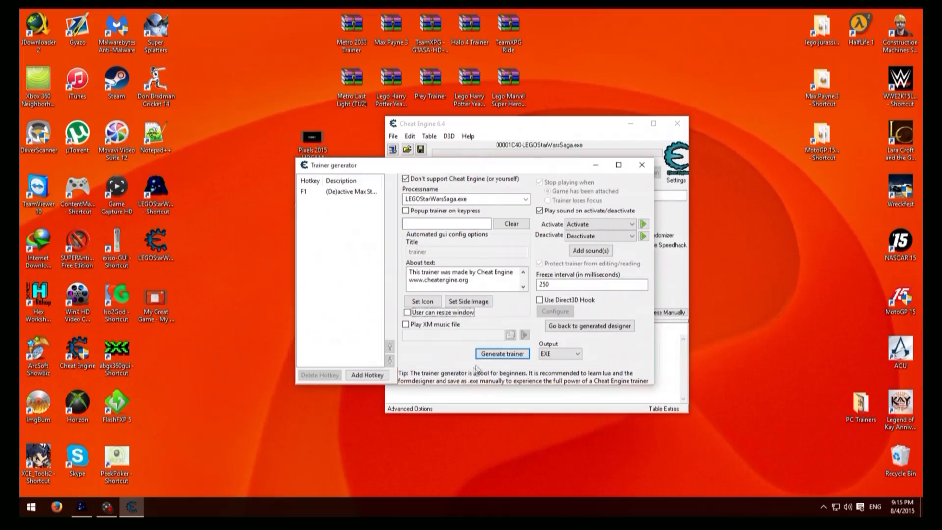
pyautogui.moveTo(446, 354)
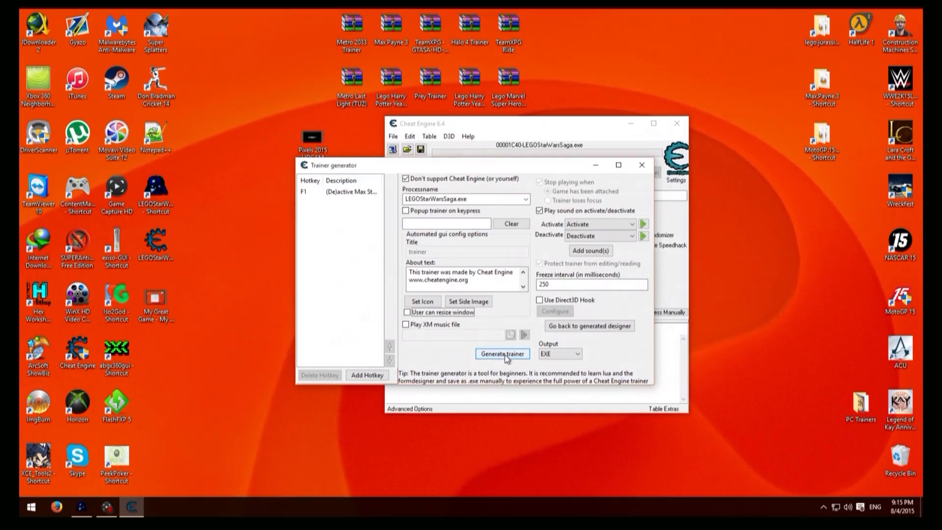
pyautogui.click(501, 353)
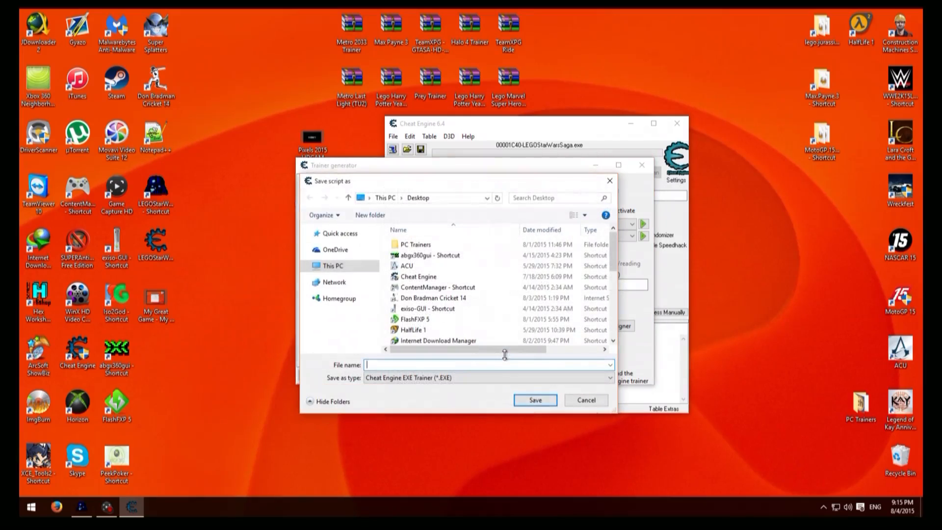
pyautogui.write('gdsfgsdg')
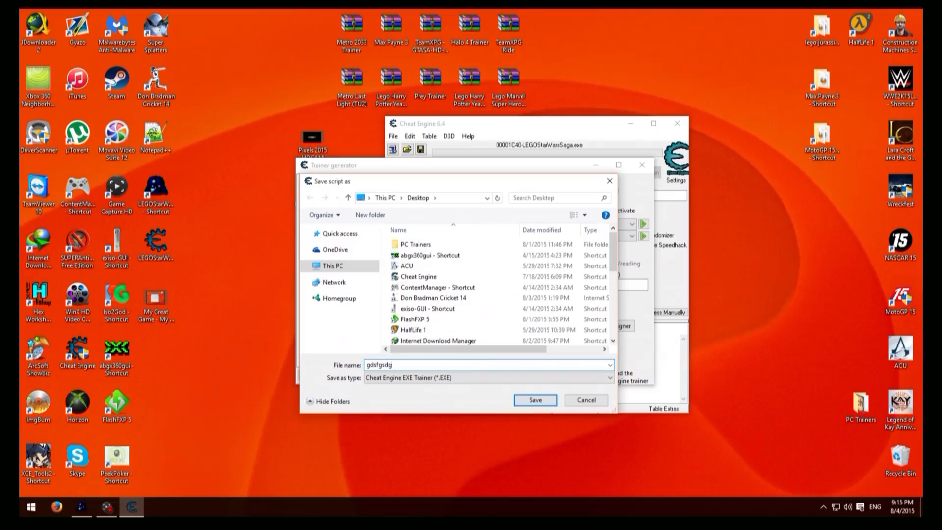
pyautogui.write('sdg')
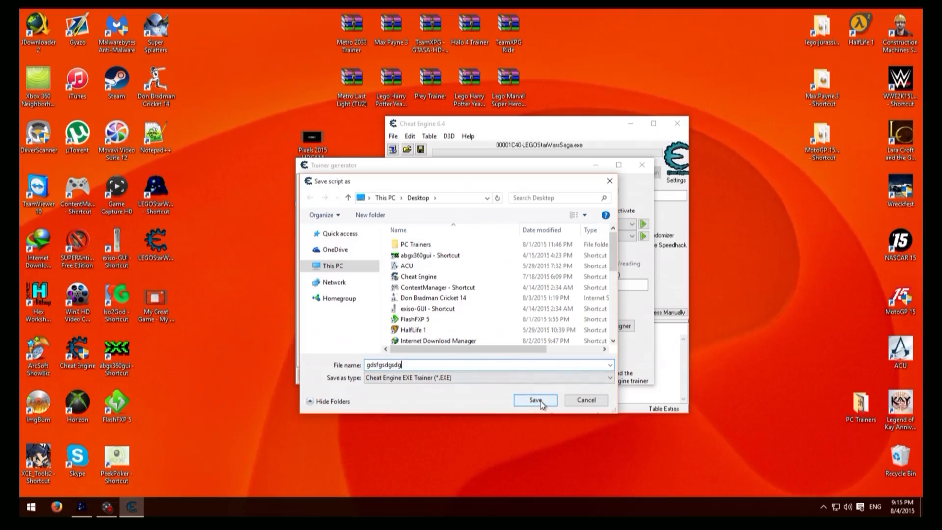
pyautogui.click(535, 401)
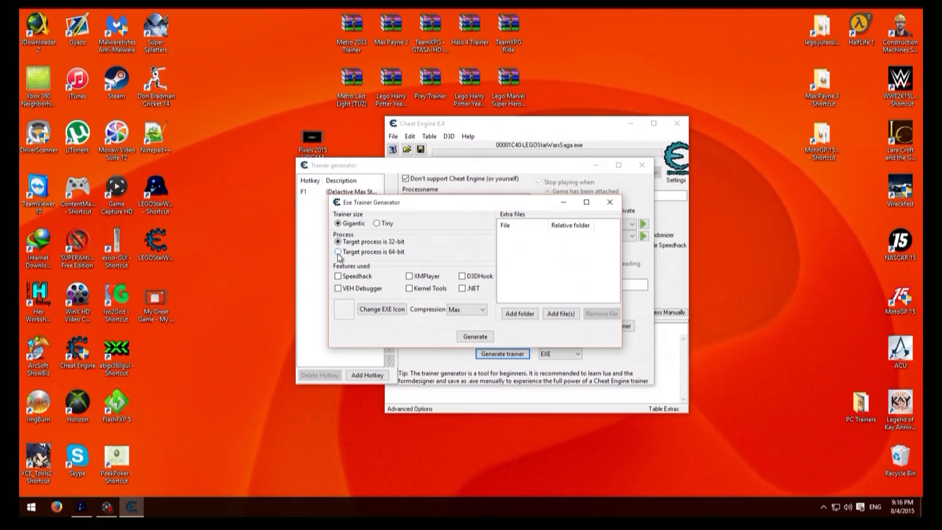
# Generate the EXE as a 64-bit target with Speedhack included and confirm success.
pyautogui.click(338, 251)
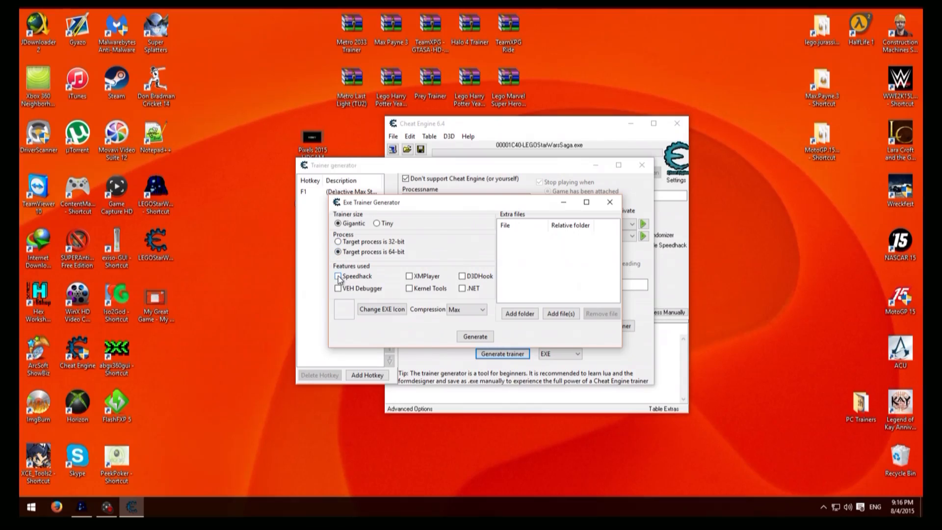
pyautogui.click(338, 276)
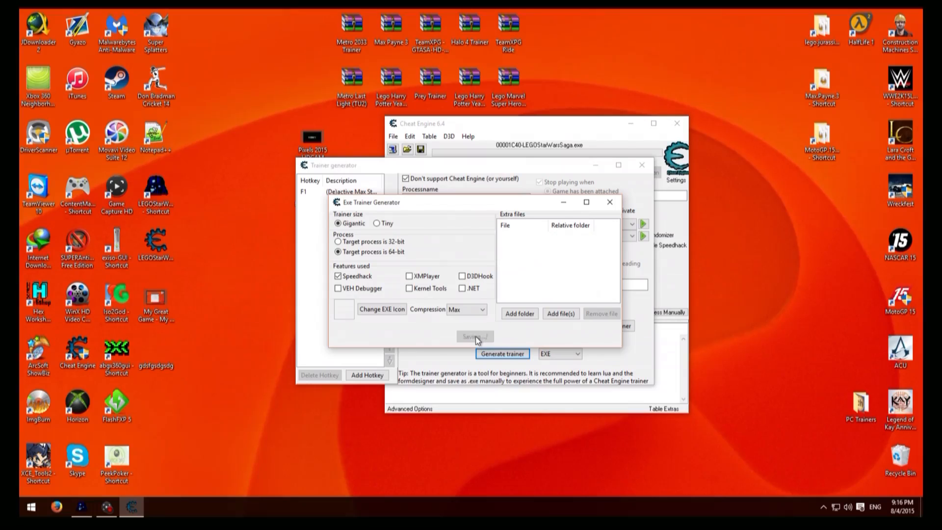
pyautogui.click(474, 336)
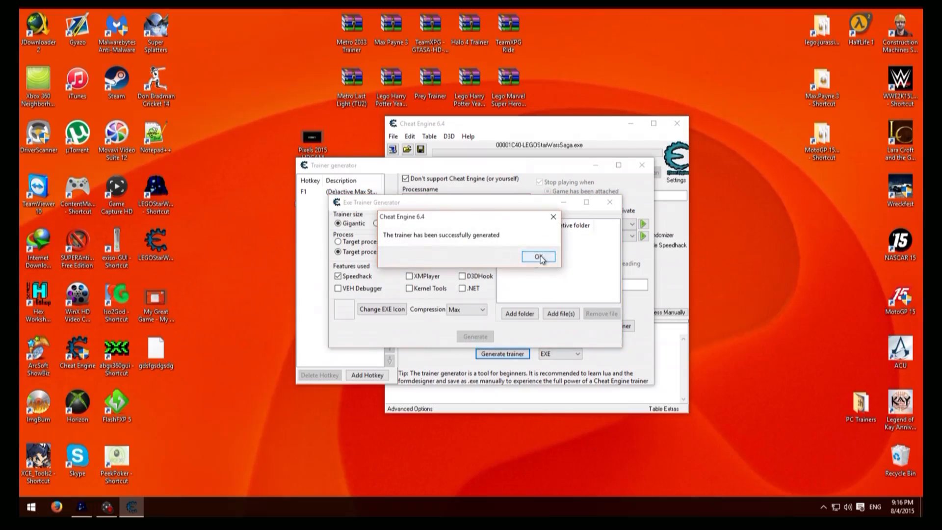
pyautogui.click(536, 256)
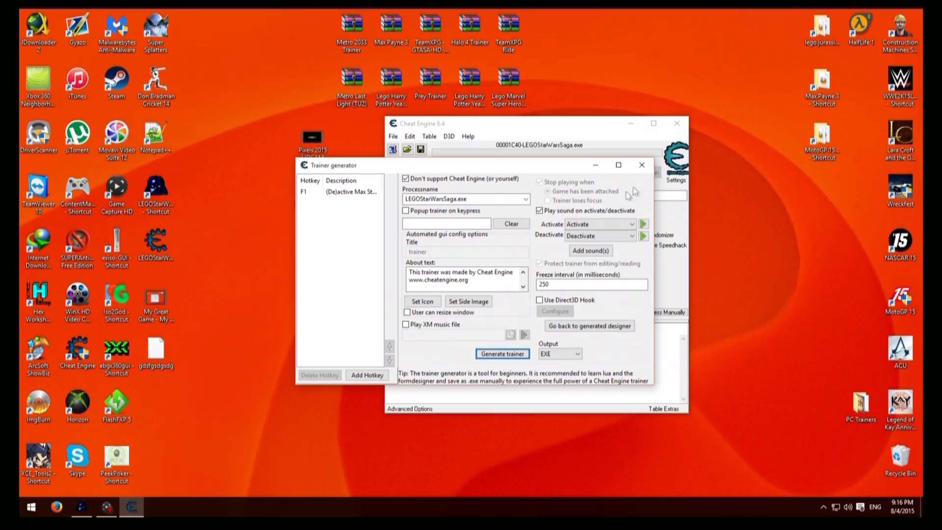
pyautogui.moveTo(626, 144)
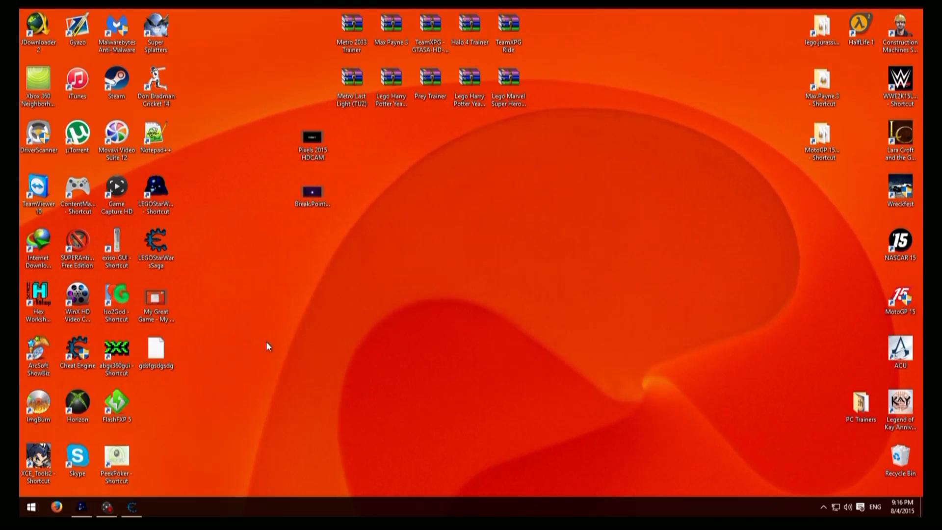
pyautogui.moveTo(145, 499)
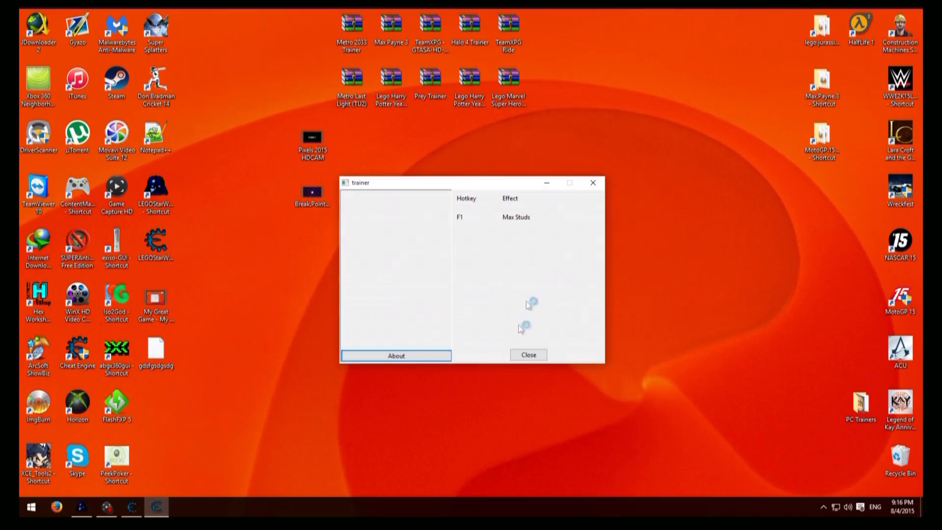
pyautogui.moveTo(490, 255)
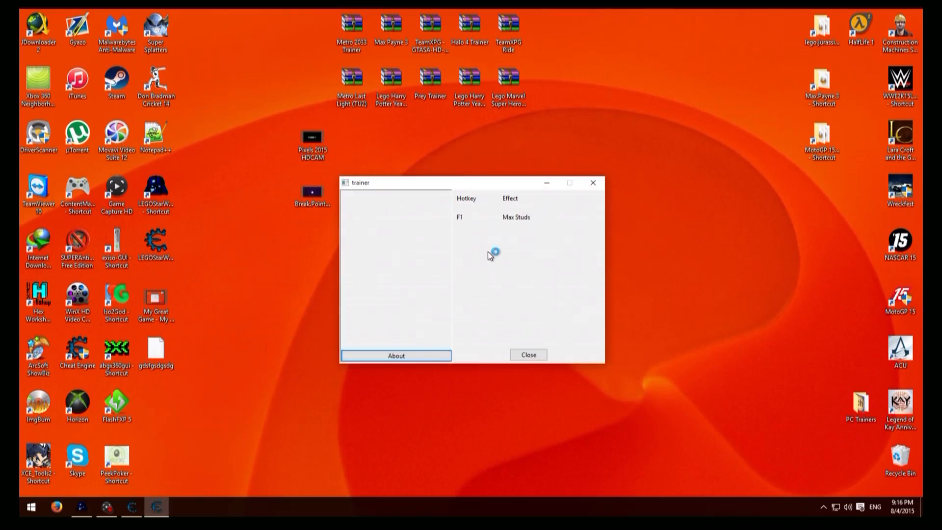
pyautogui.moveTo(490, 254)
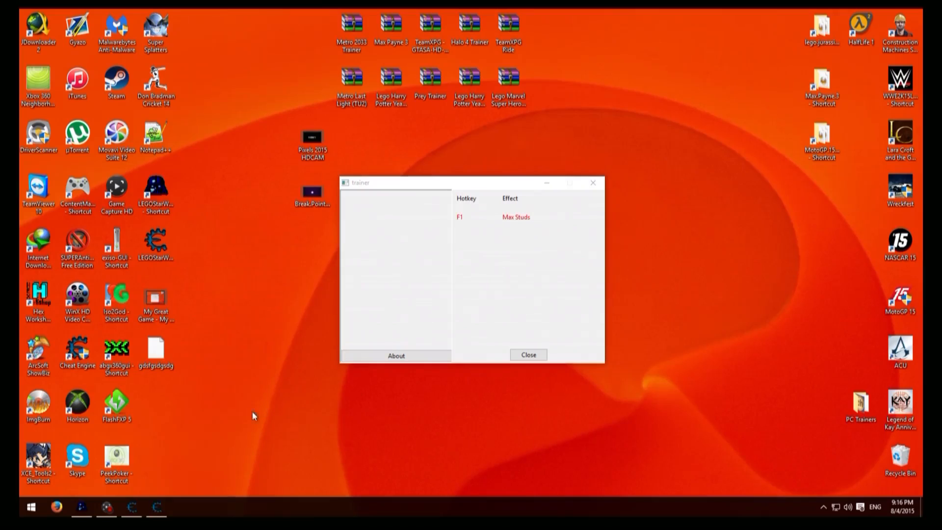
pyautogui.moveTo(85, 498)
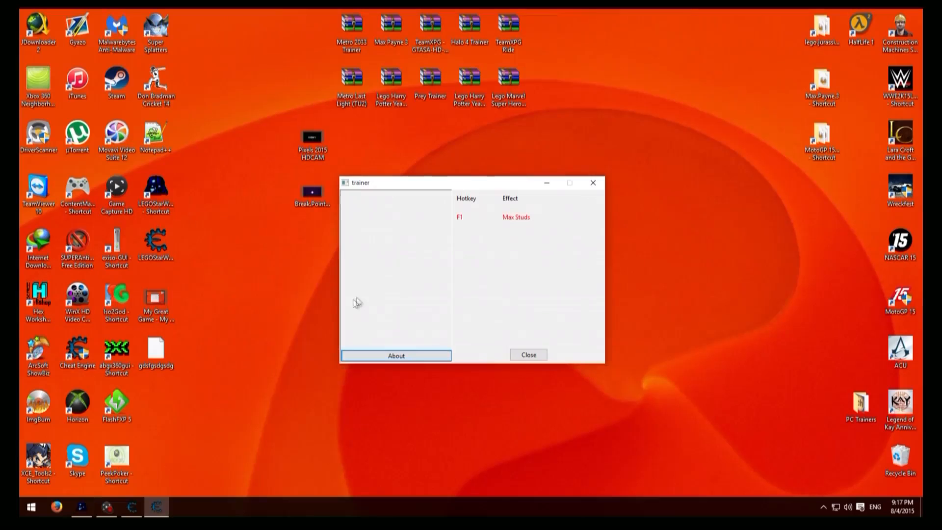
pyautogui.moveTo(501, 249)
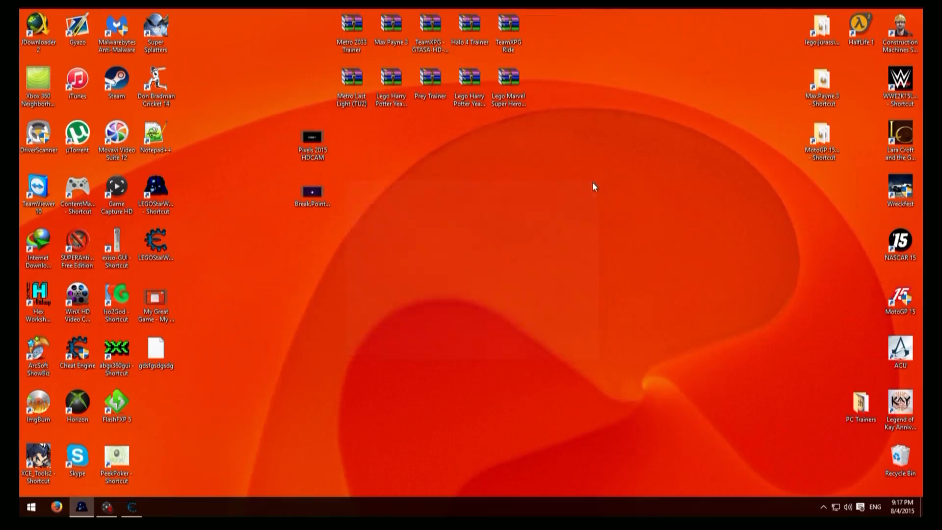
pyautogui.moveTo(360, 394)
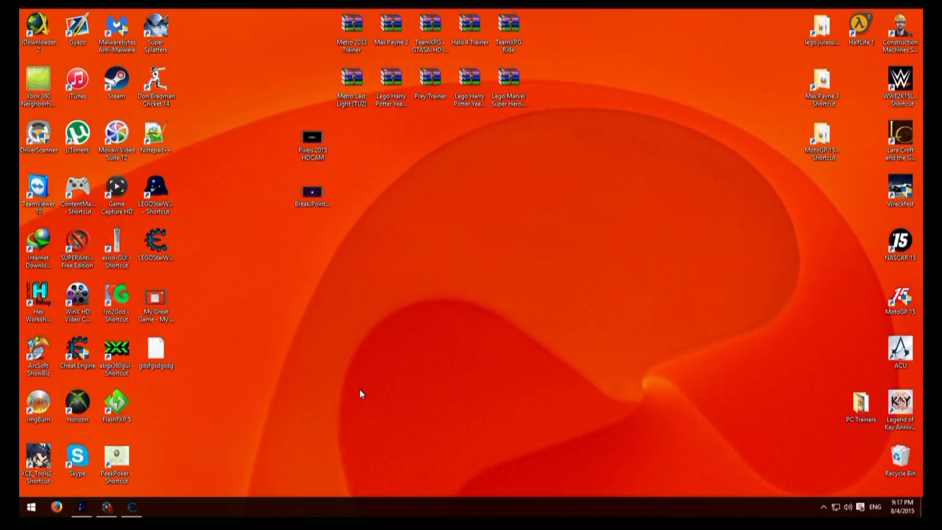
pyautogui.moveTo(369, 401)
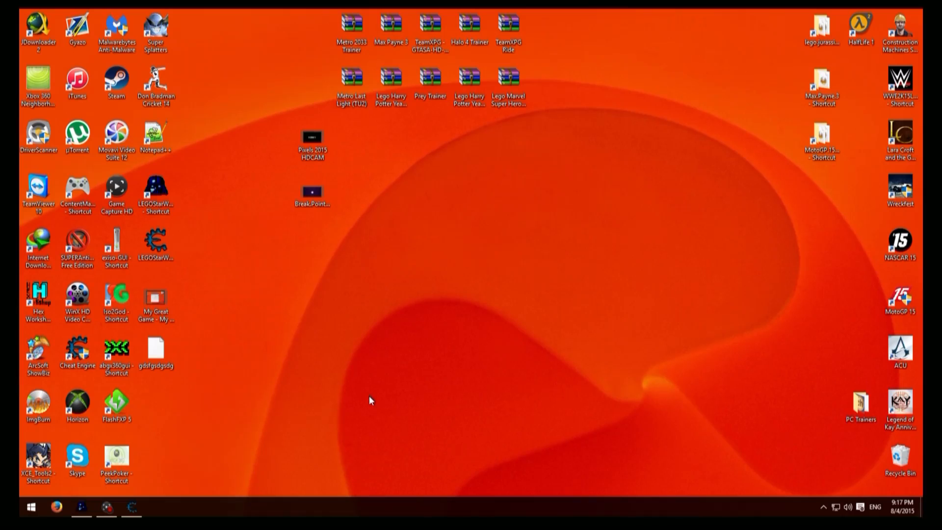